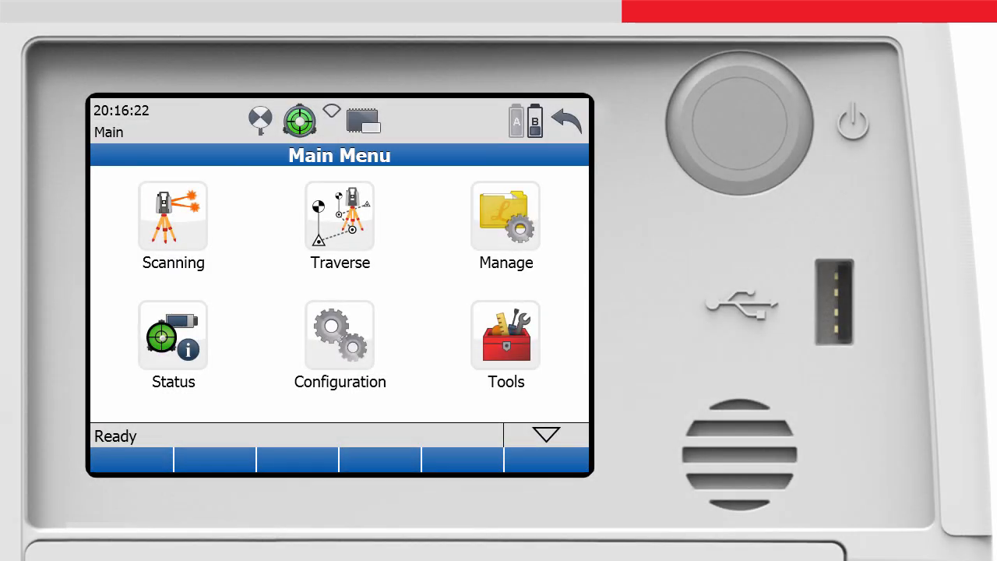
# - Browse the Configuration menu pages and return to the main menu
pyautogui.click(340, 352)
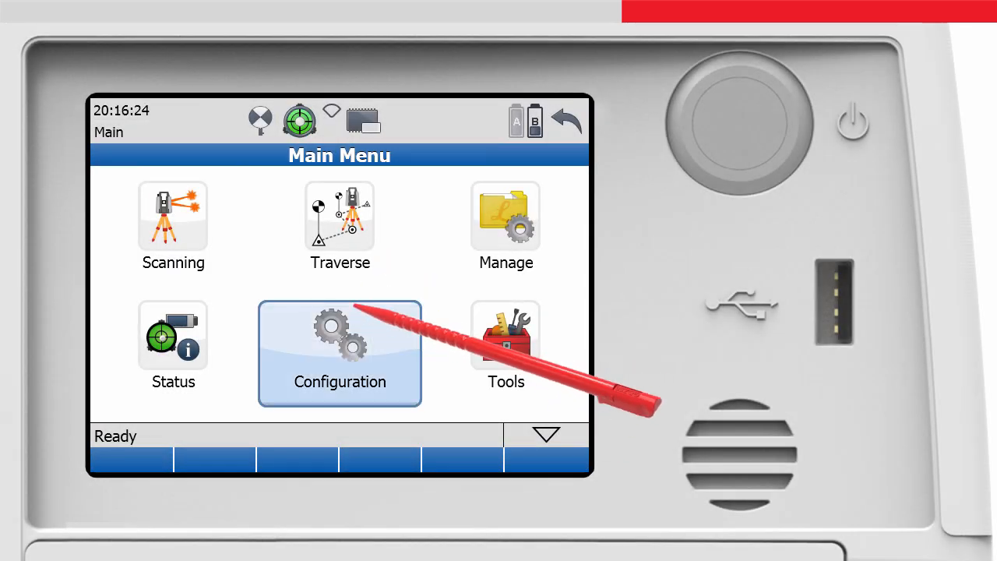
pyautogui.click(339, 352)
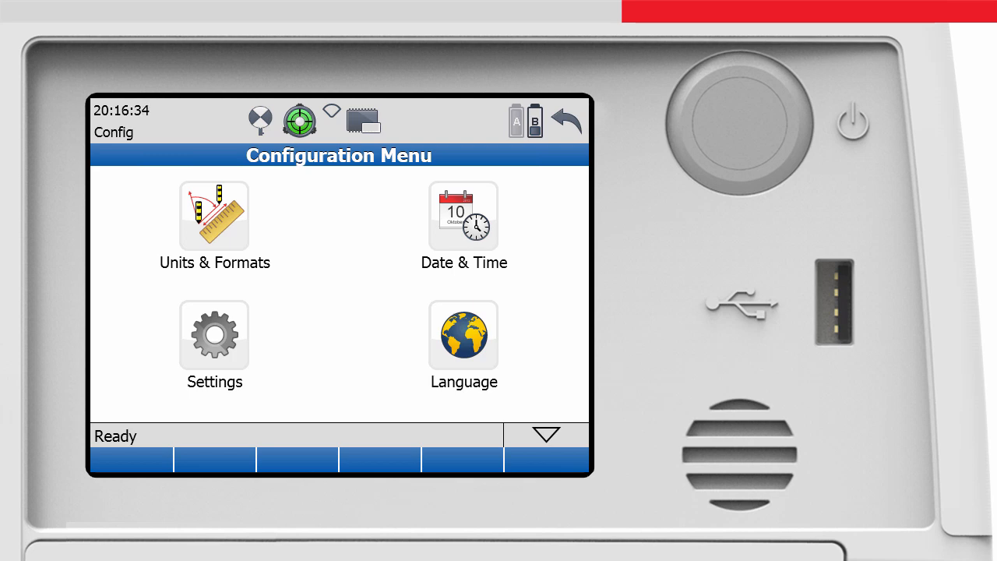
pyautogui.click(215, 215)
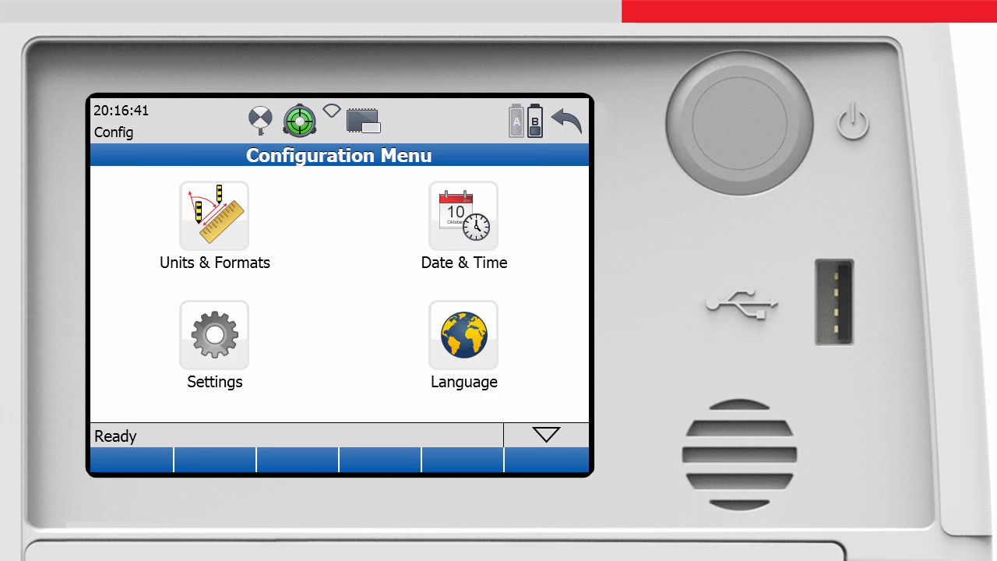
pyautogui.click(215, 215)
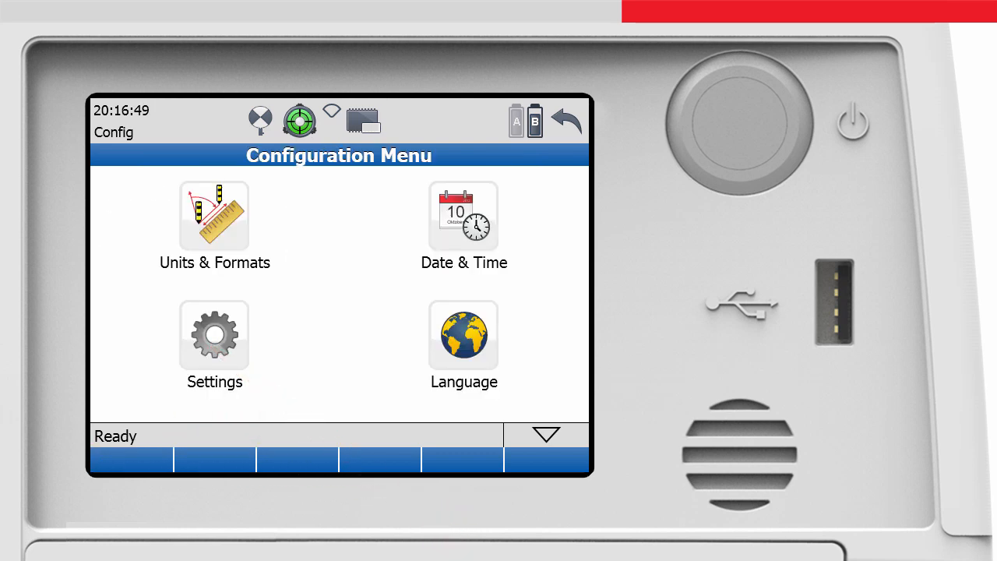
pyautogui.click(465, 226)
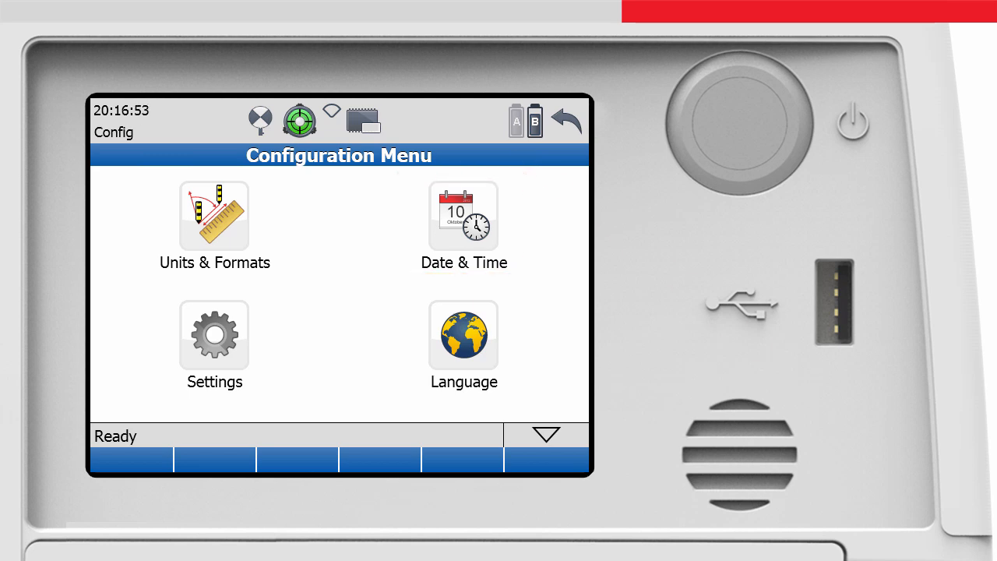
pyautogui.click(464, 215)
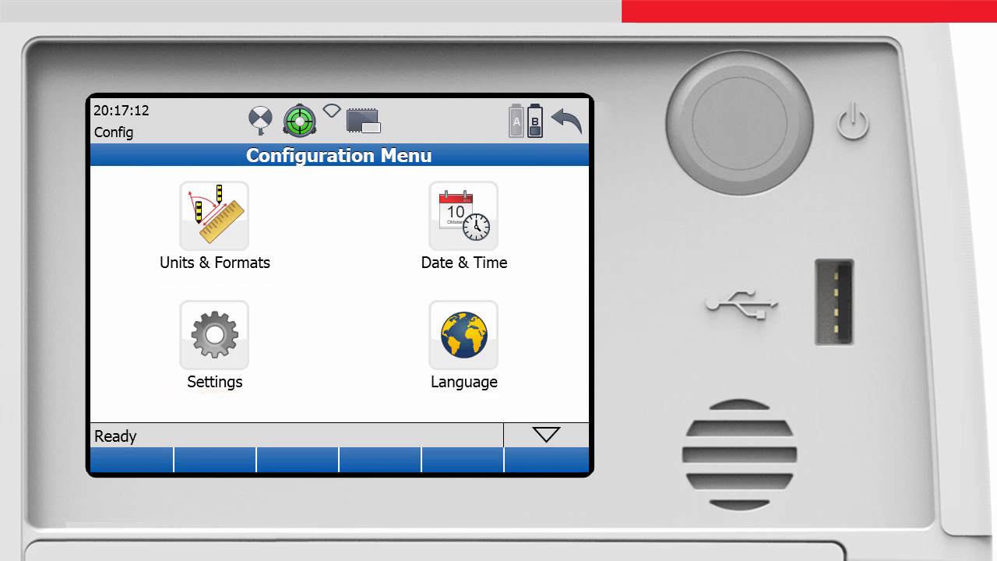
pyautogui.click(463, 334)
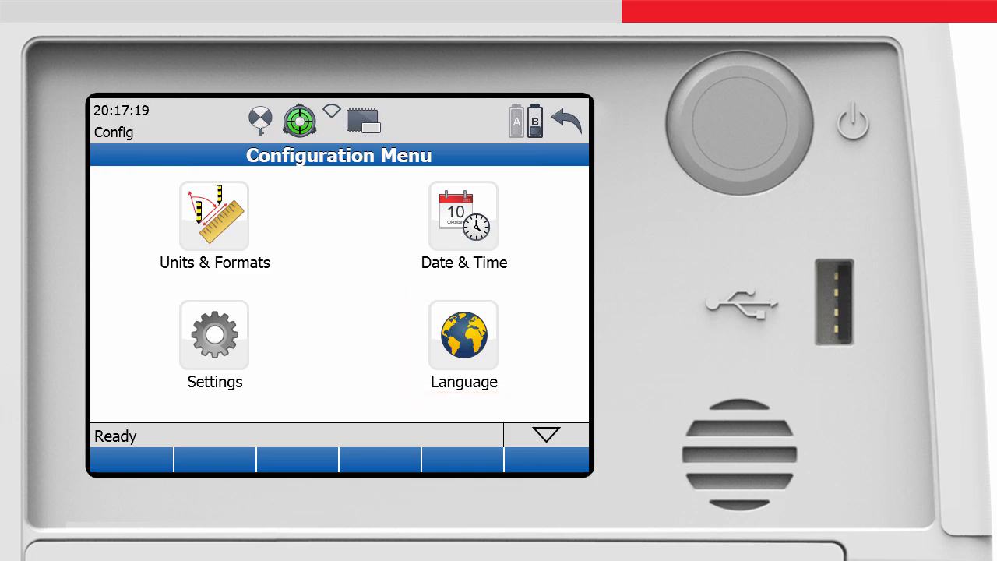
pyautogui.click(567, 120)
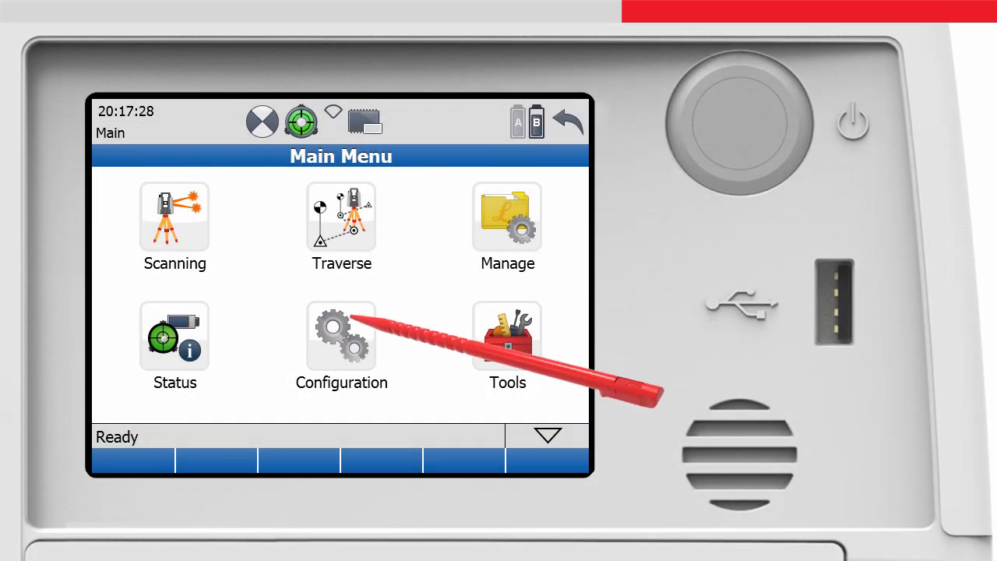
# - In general Settings, enable handle check before scan and disable opening the scan viewer after scan
pyautogui.click(341, 336)
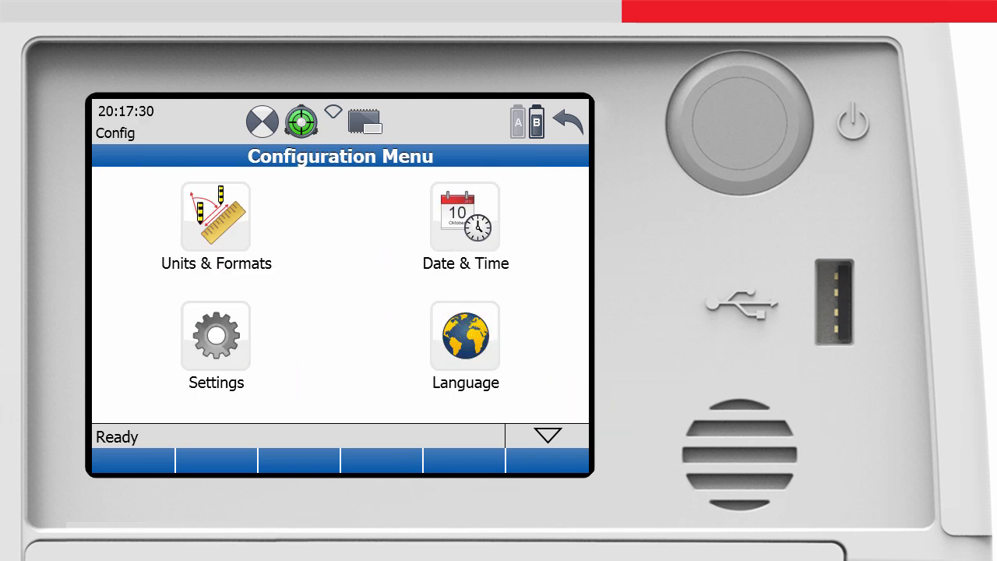
pyautogui.click(215, 335)
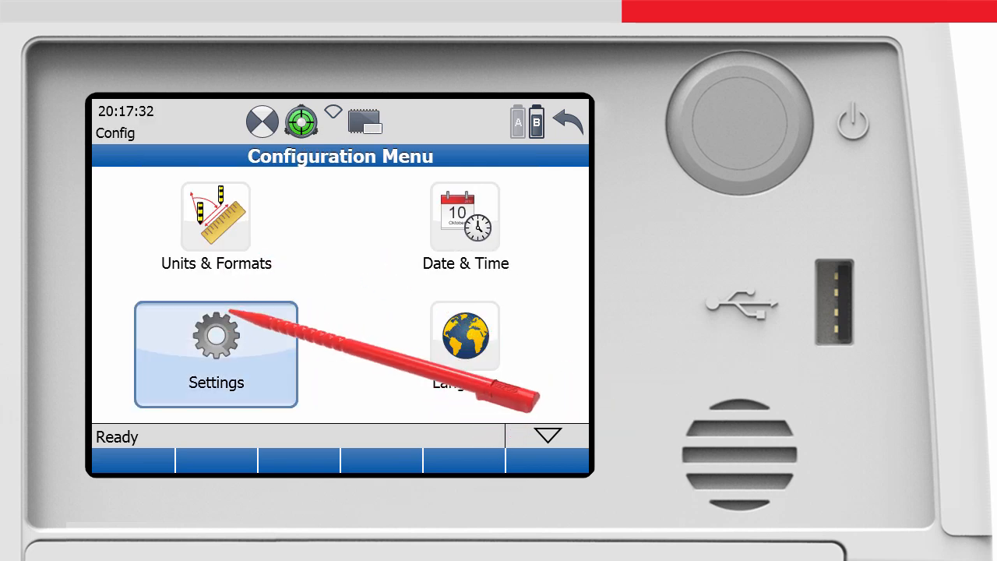
pyautogui.click(215, 355)
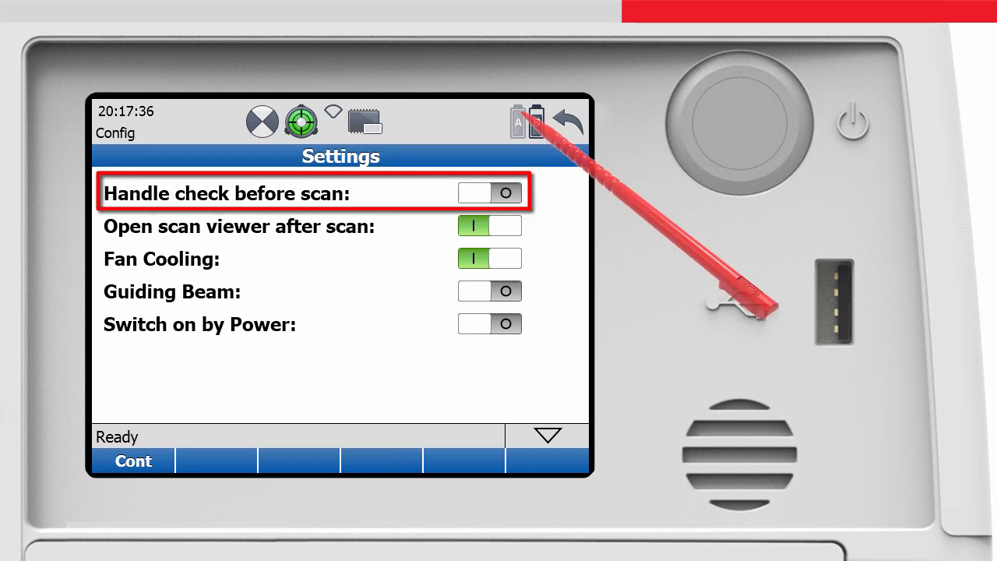
pyautogui.click(489, 193)
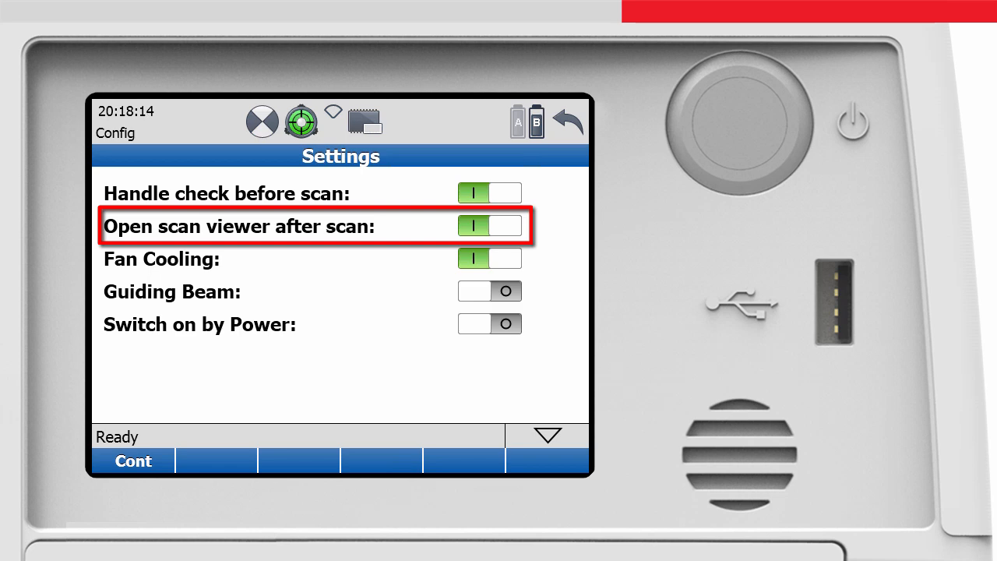
pyautogui.click(489, 226)
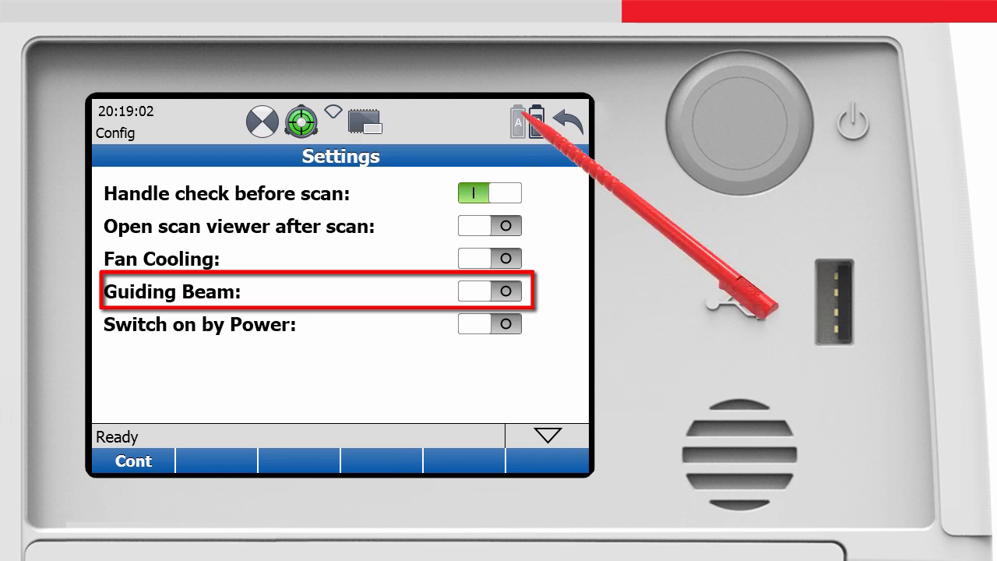
# - Enable the guiding beam, disable switching on by power, and continue back to the Configuration menu
pyautogui.click(489, 292)
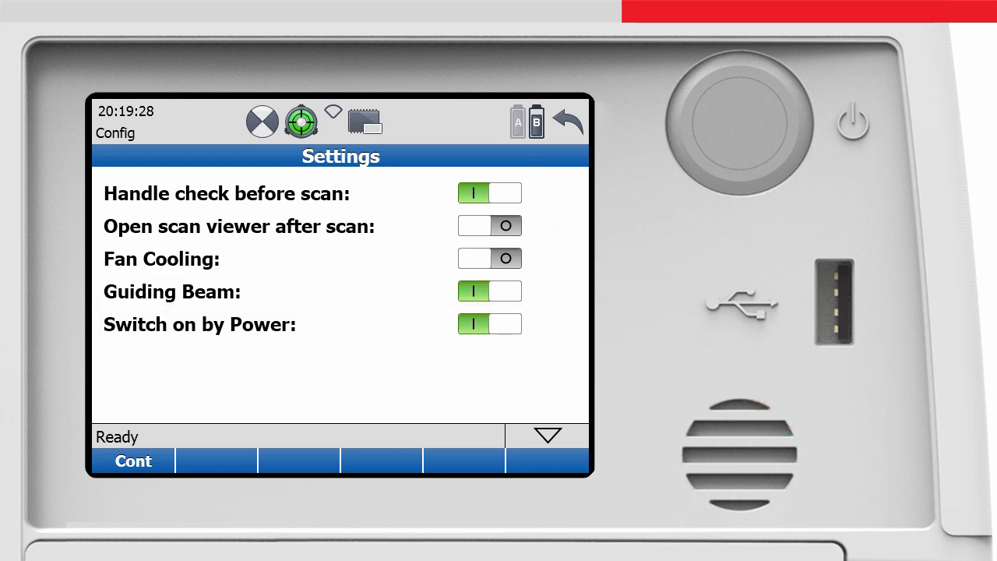
pyautogui.click(489, 324)
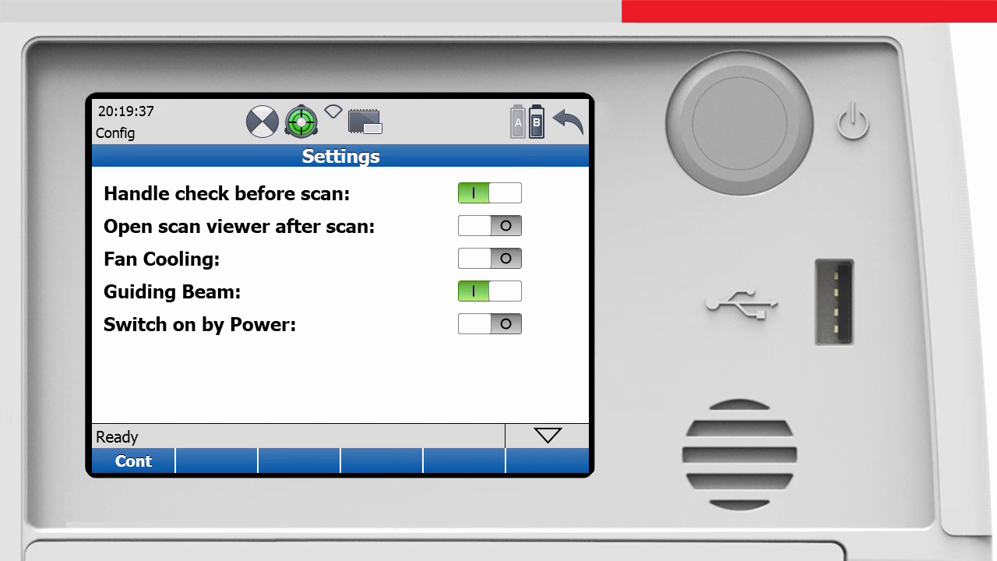
pyautogui.click(548, 435)
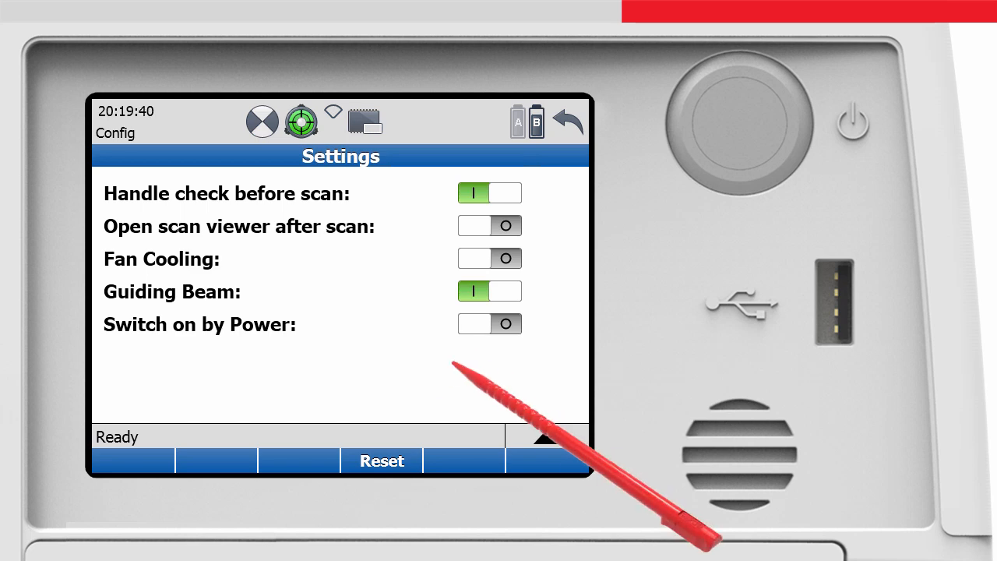
pyautogui.click(381, 461)
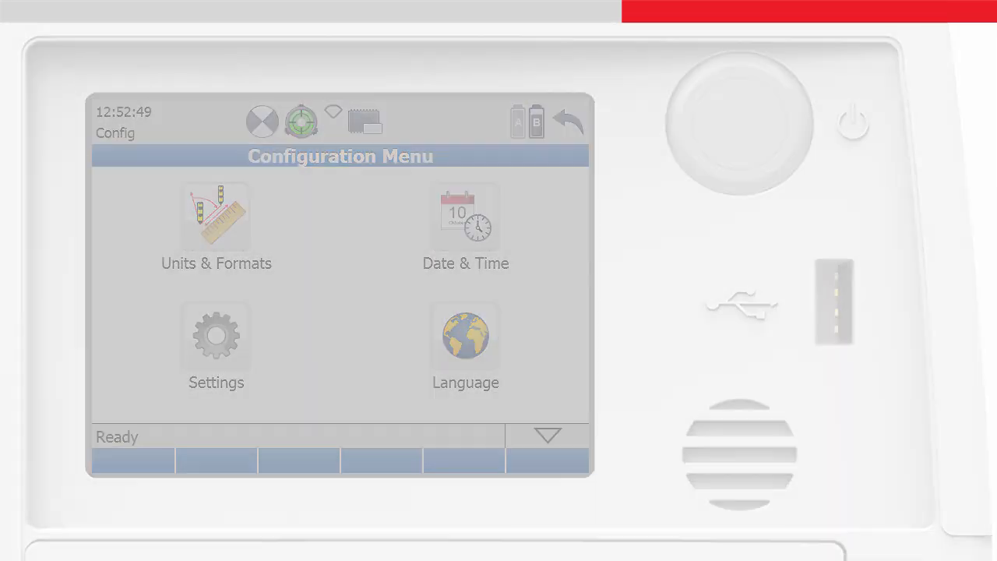
# - Reach the Language page via Configuration and expand the language list showing English
pyautogui.click(567, 122)
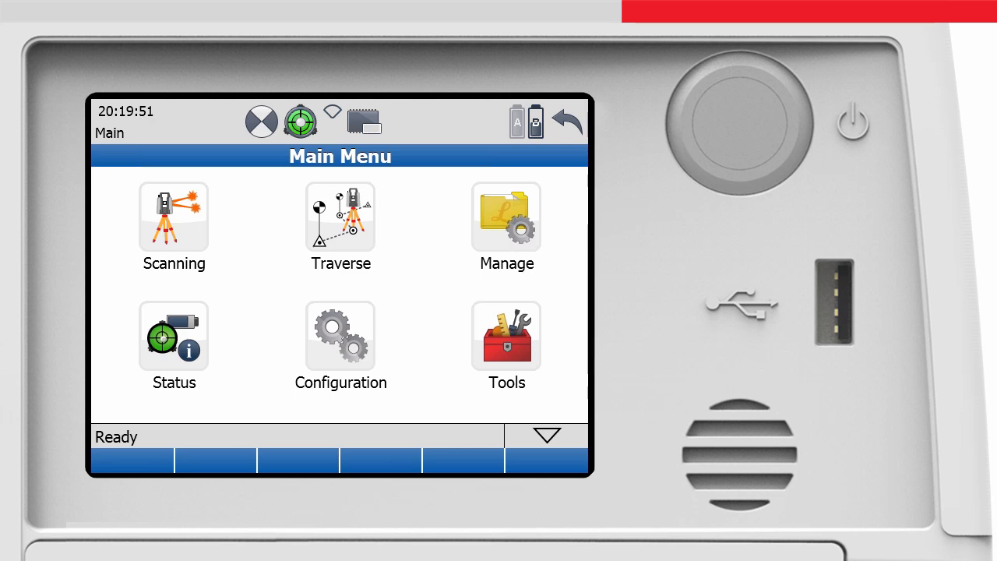
pyautogui.click(339, 336)
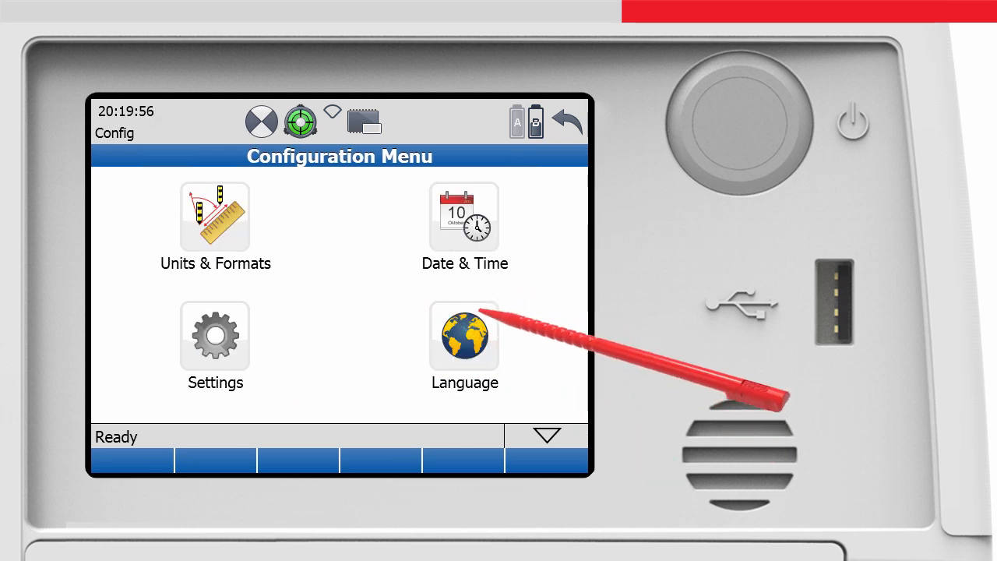
pyautogui.click(464, 336)
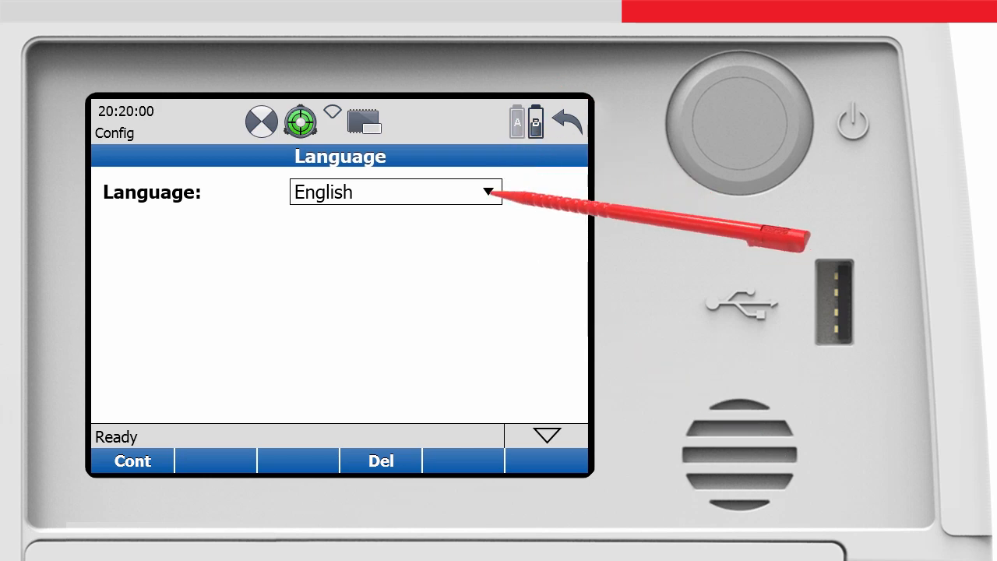
pyautogui.click(488, 191)
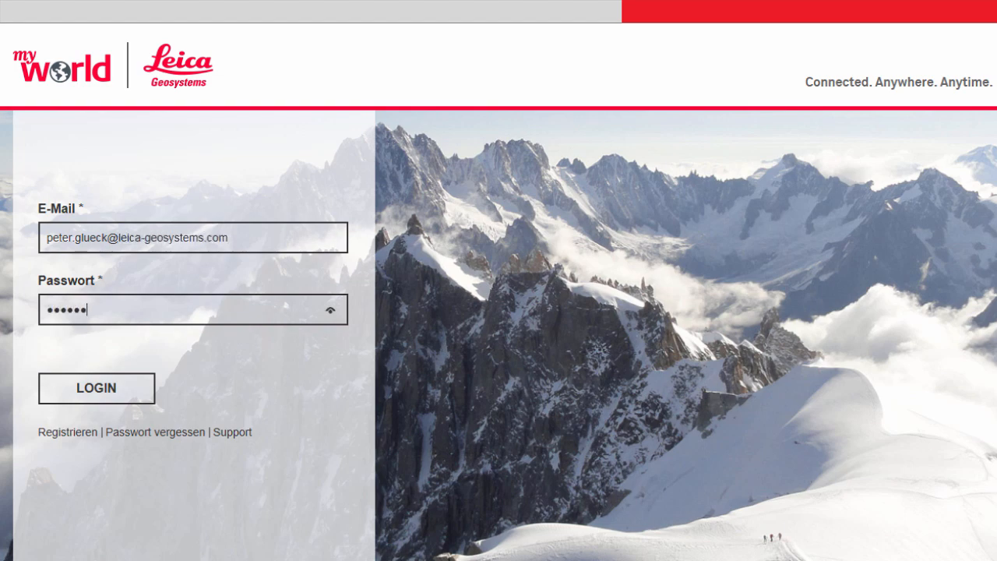
# - Log in to Leica myWorld and show the HDS Laser Scanners downloads with ScanStation P30/40 listed
pyautogui.click(97, 388)
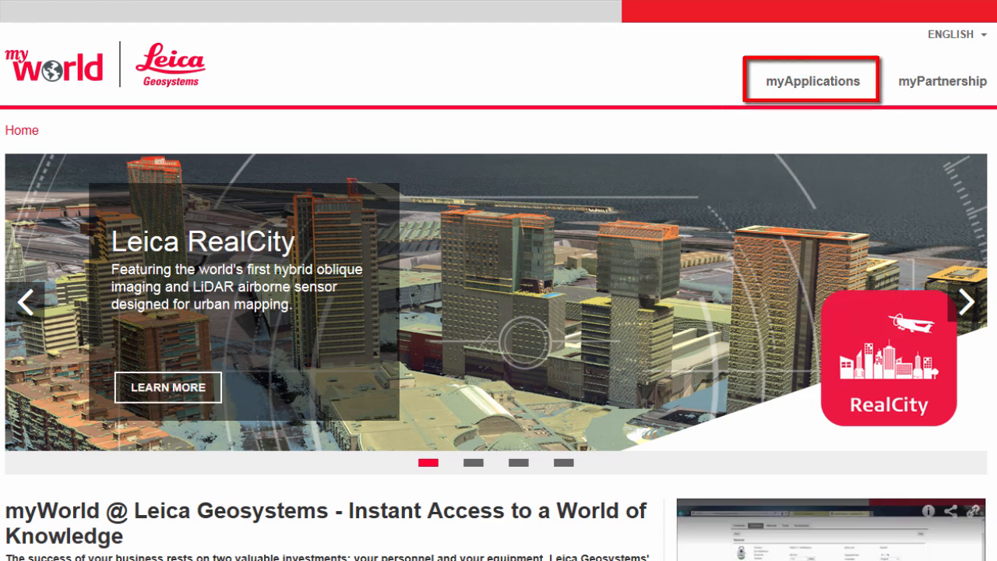
pyautogui.click(811, 81)
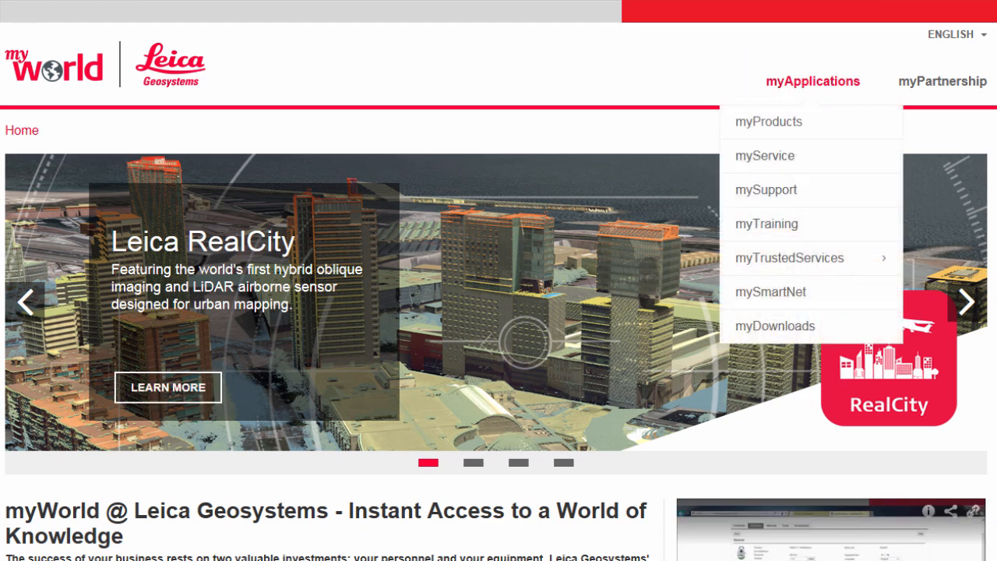
pyautogui.moveTo(776, 325)
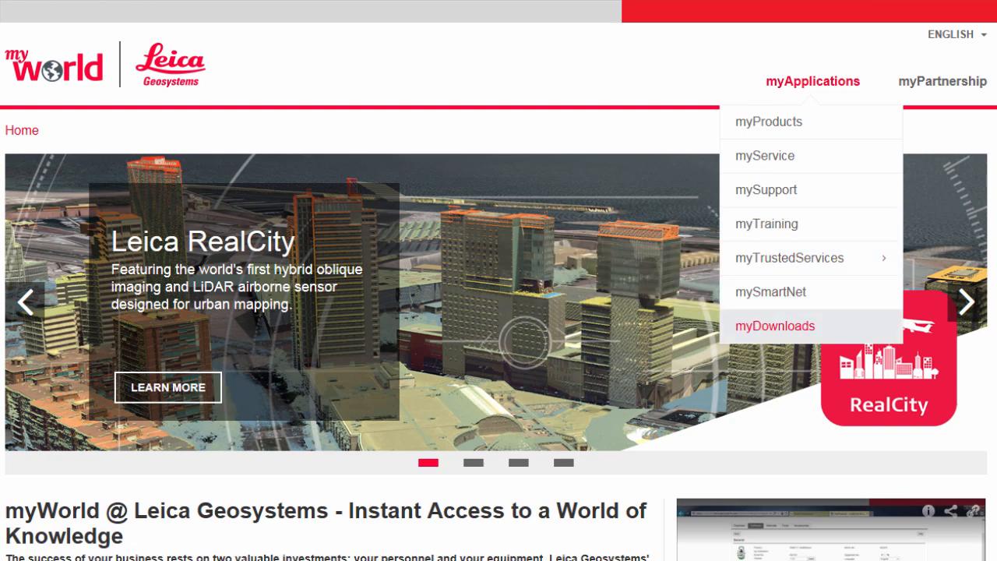
pyautogui.click(774, 326)
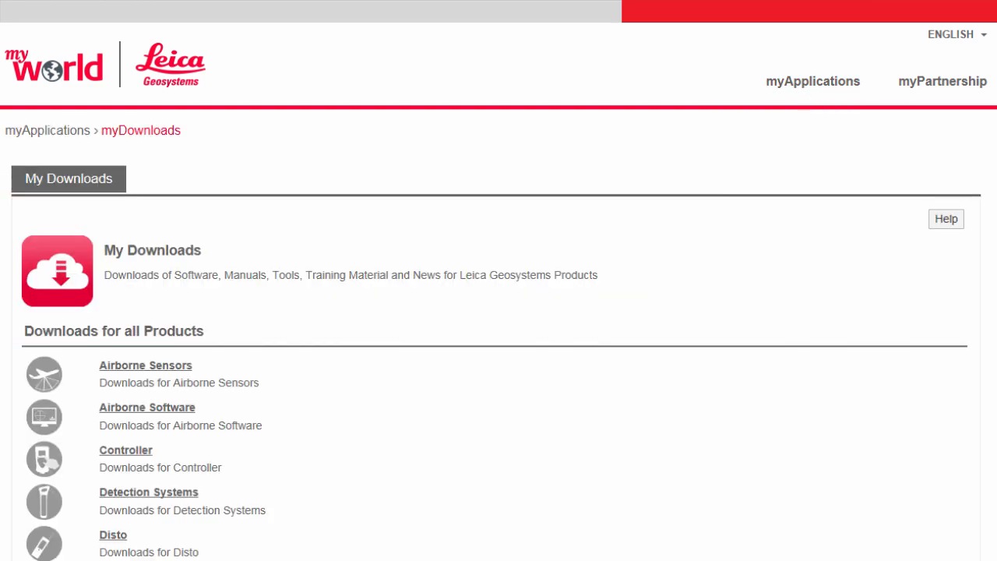
pyautogui.scroll(-3)
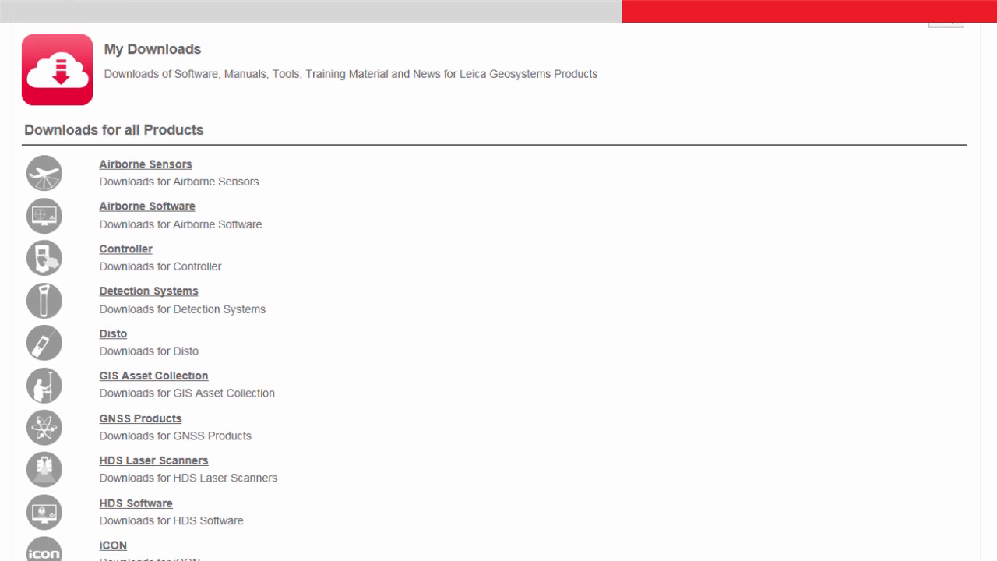
pyautogui.click(152, 460)
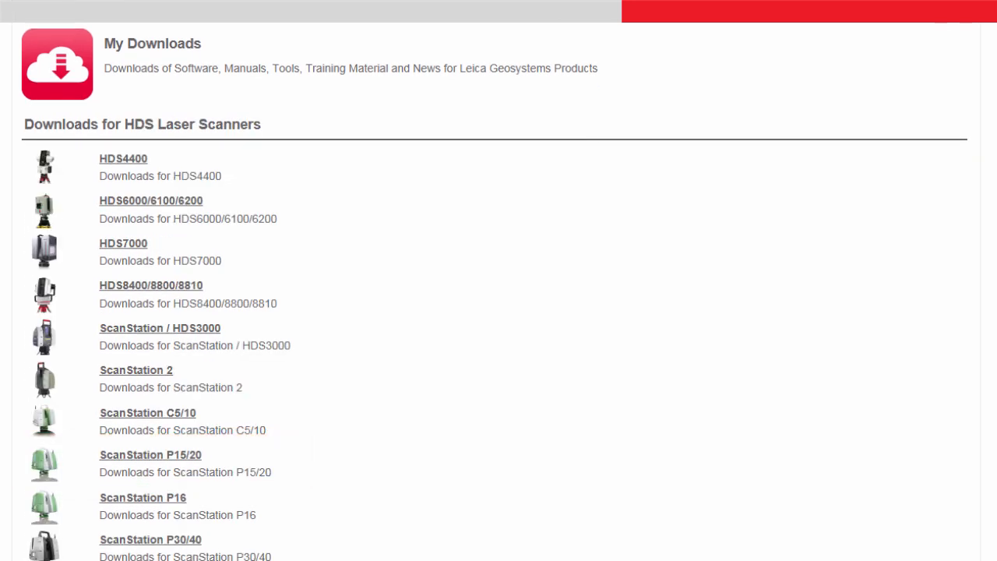
pyautogui.scroll(-3)
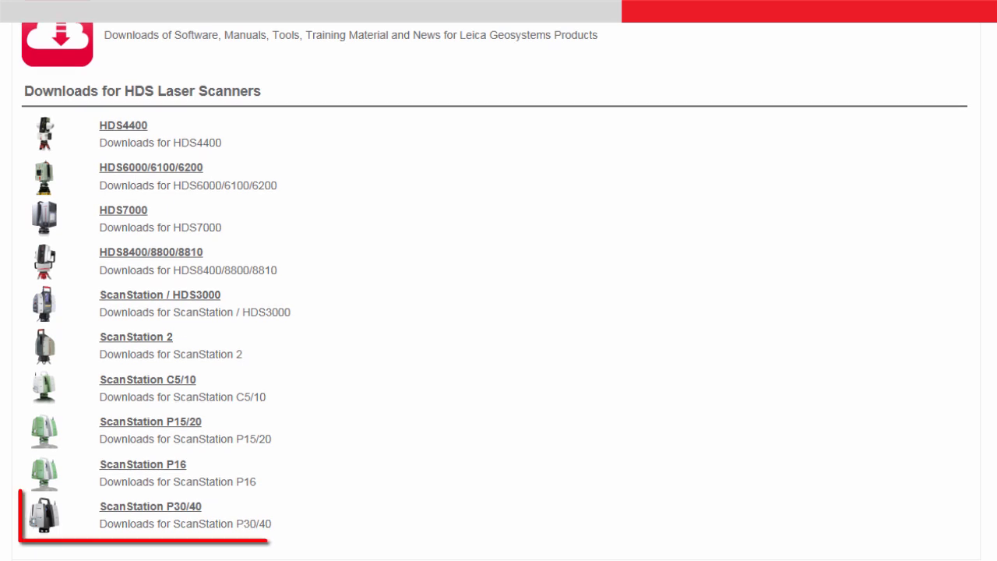
# - Show the ScanStation P30/40 software downloads including the P-Series Language Files
pyautogui.click(149, 506)
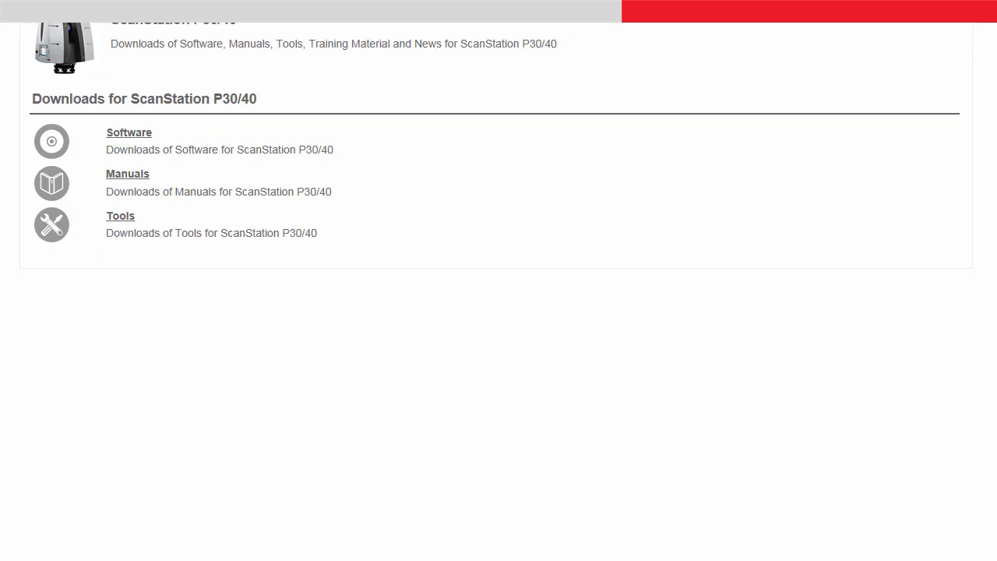
pyautogui.scroll(3)
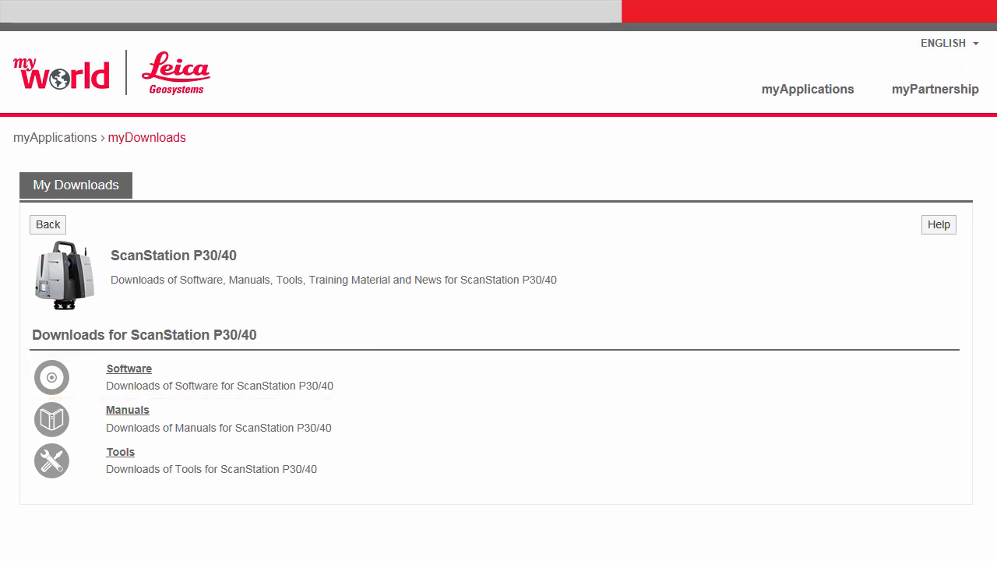
pyautogui.click(128, 367)
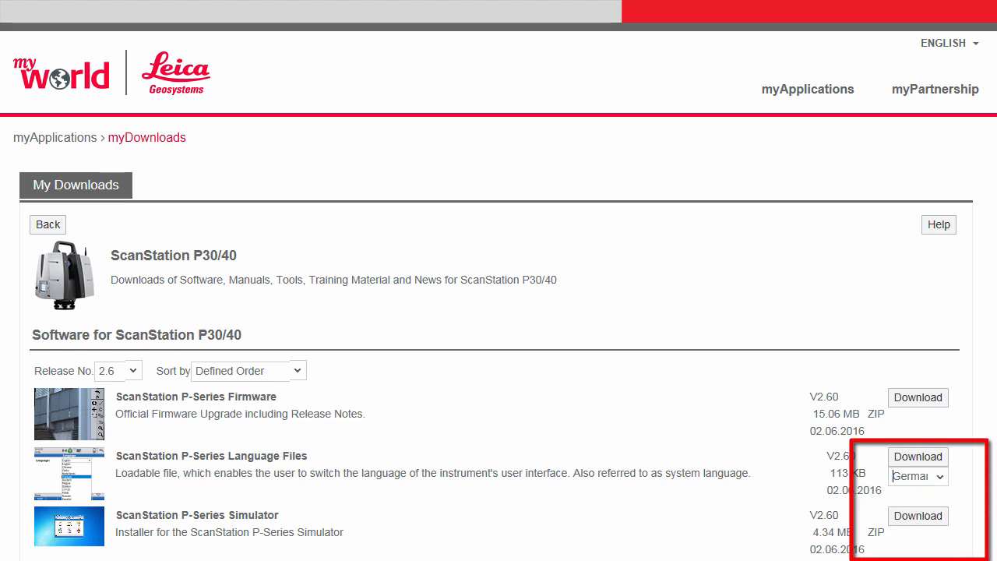
pyautogui.moveTo(917, 457)
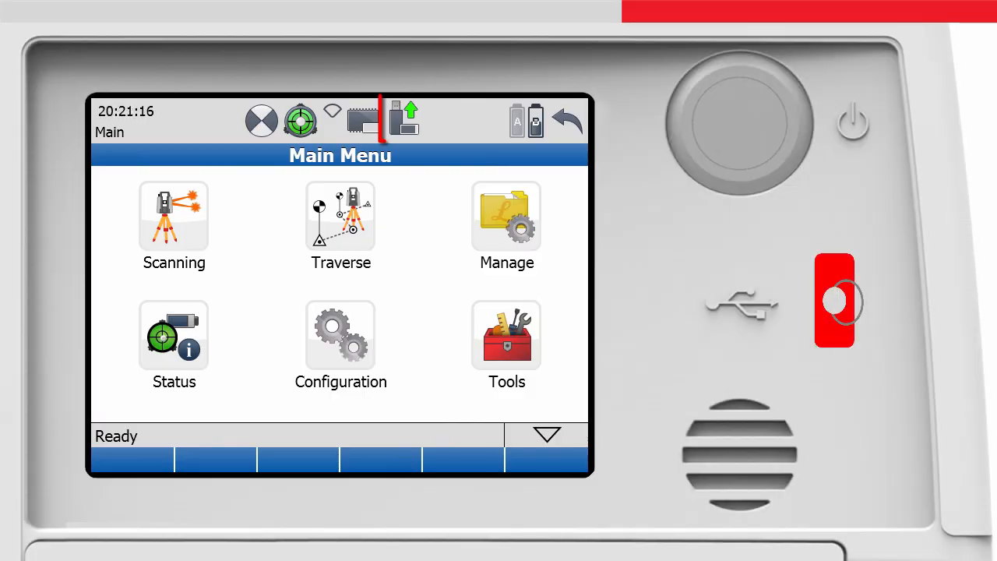
# - Under Tools > Transfer > System Files, choose German_Pxx_2.60.lng on the Language page
pyautogui.click(403, 118)
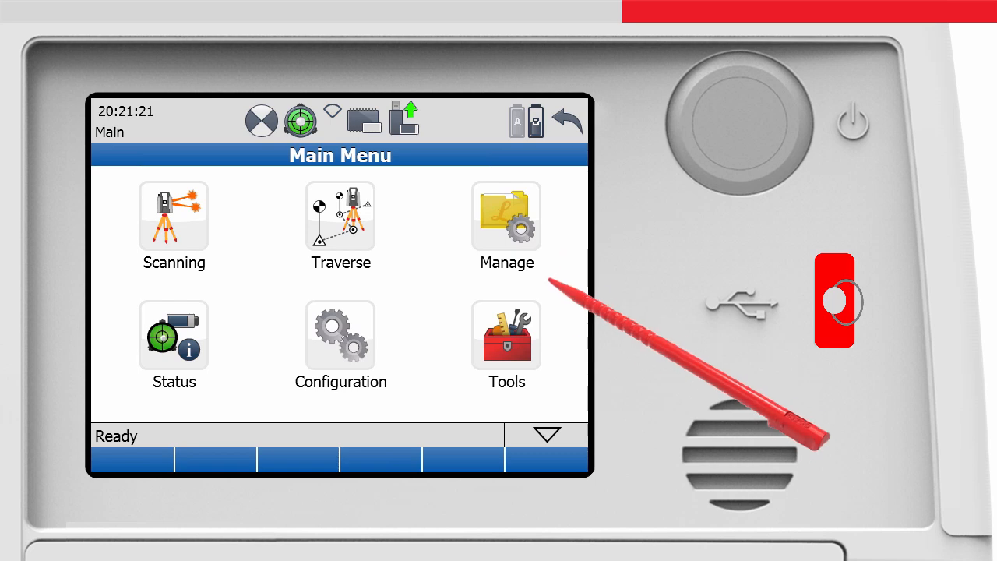
pyautogui.click(506, 335)
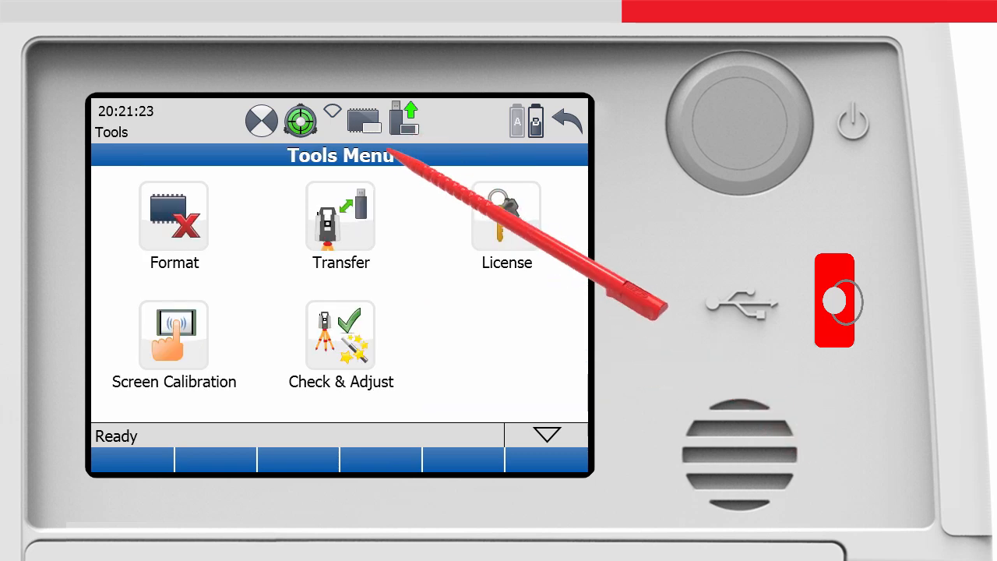
pyautogui.click(339, 226)
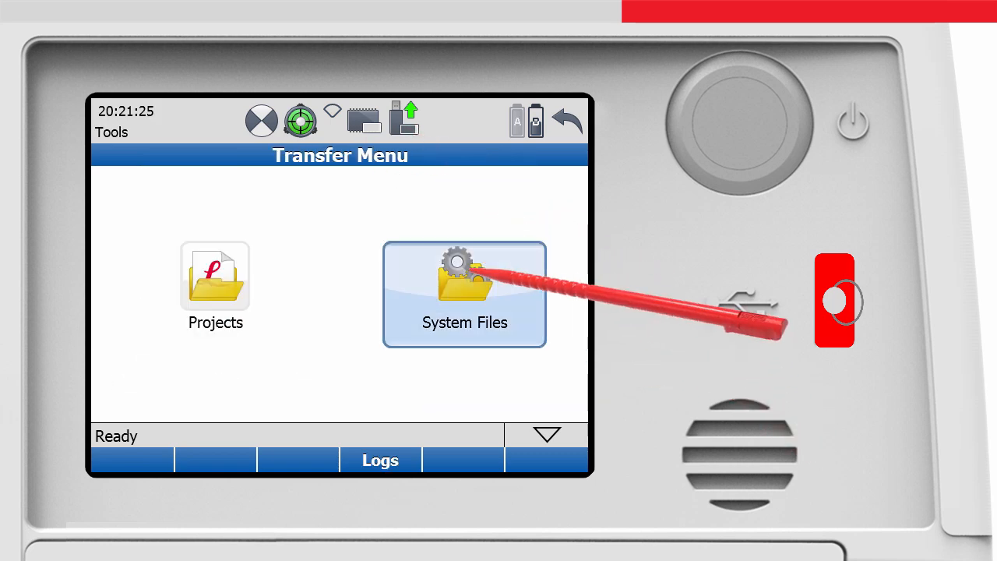
pyautogui.click(465, 293)
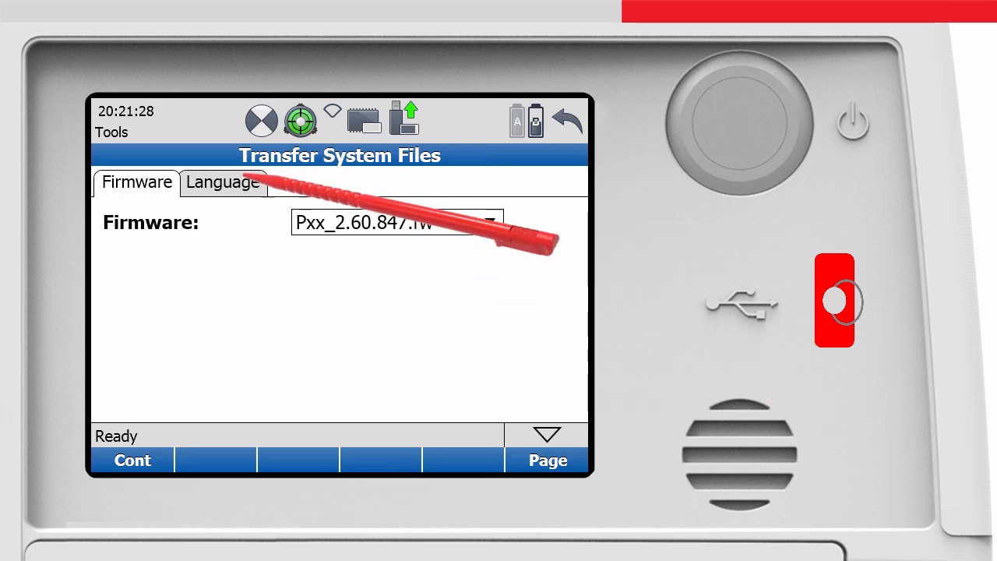
pyautogui.click(223, 182)
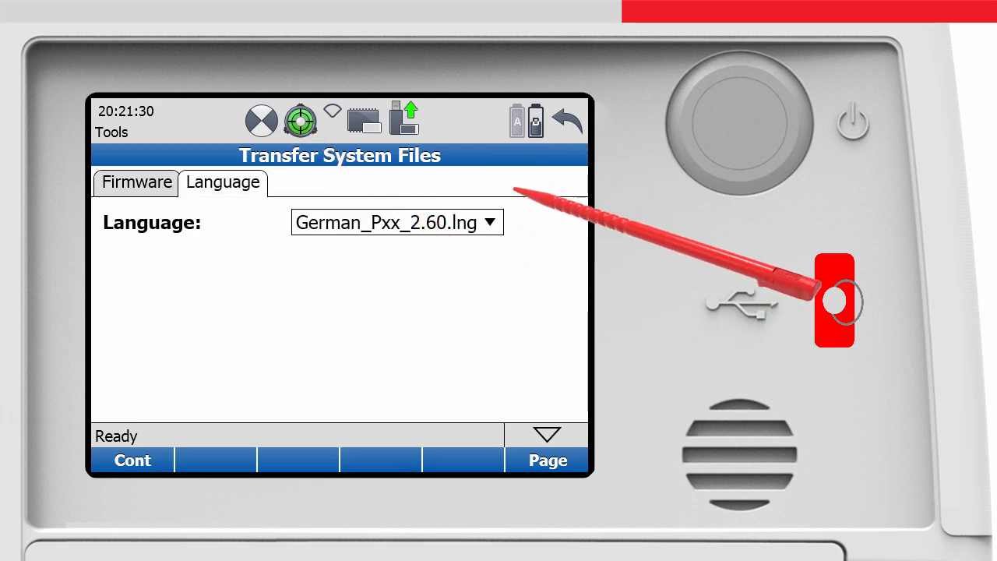
pyautogui.click(489, 221)
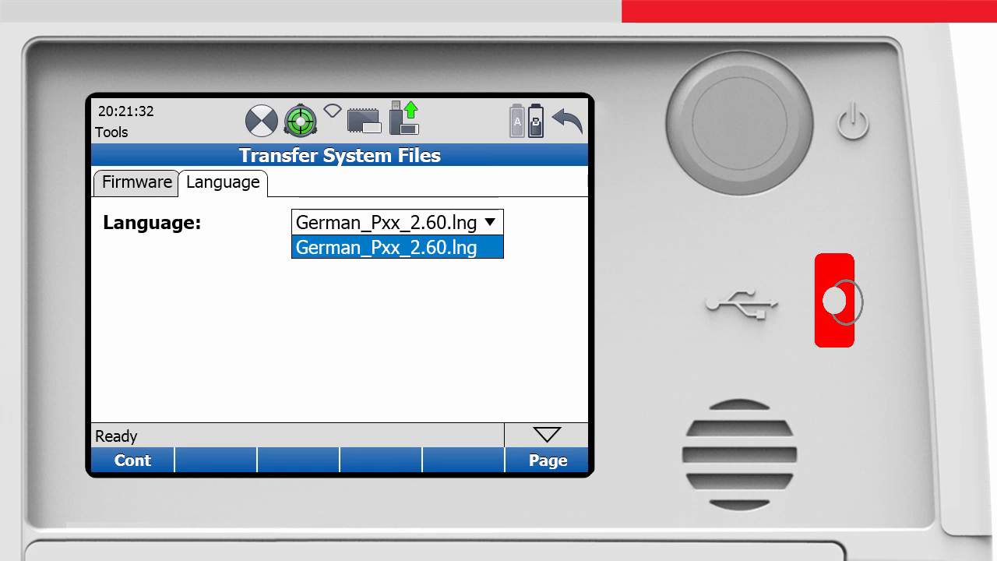
pyautogui.click(396, 246)
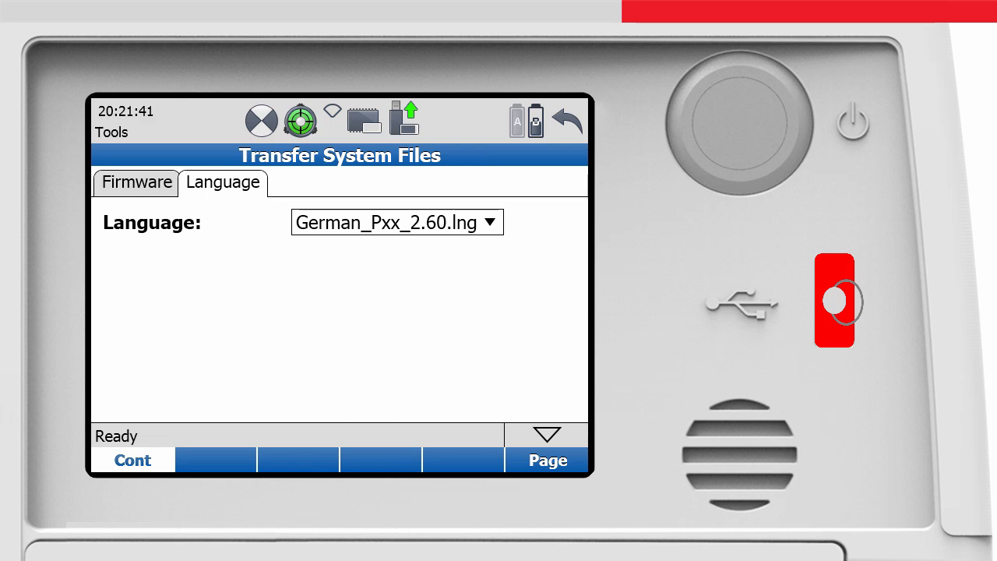
# - Transfer and activate Deutsch as system language, then enter Konfiguration from the German main menu
pyautogui.click(131, 460)
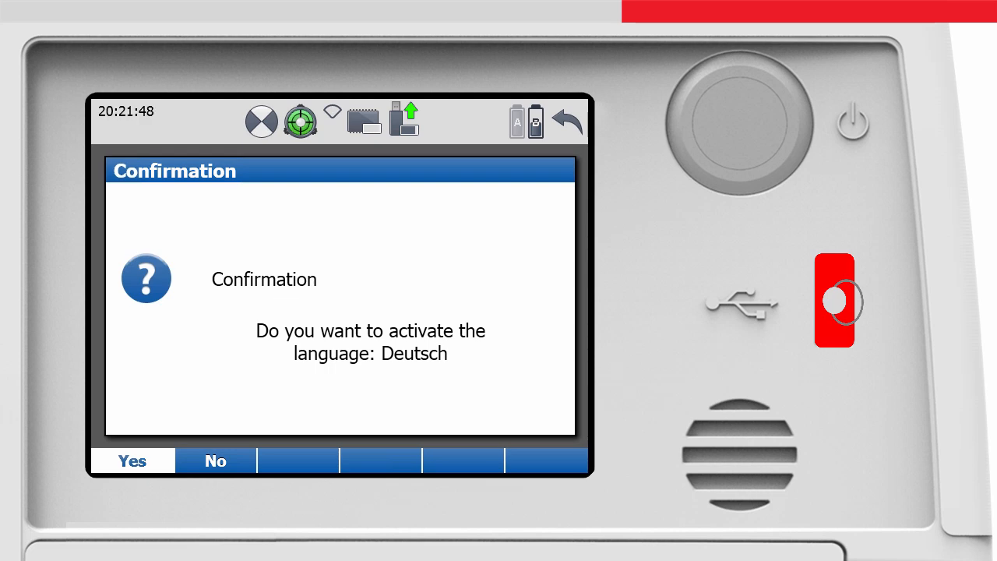
pyautogui.click(130, 461)
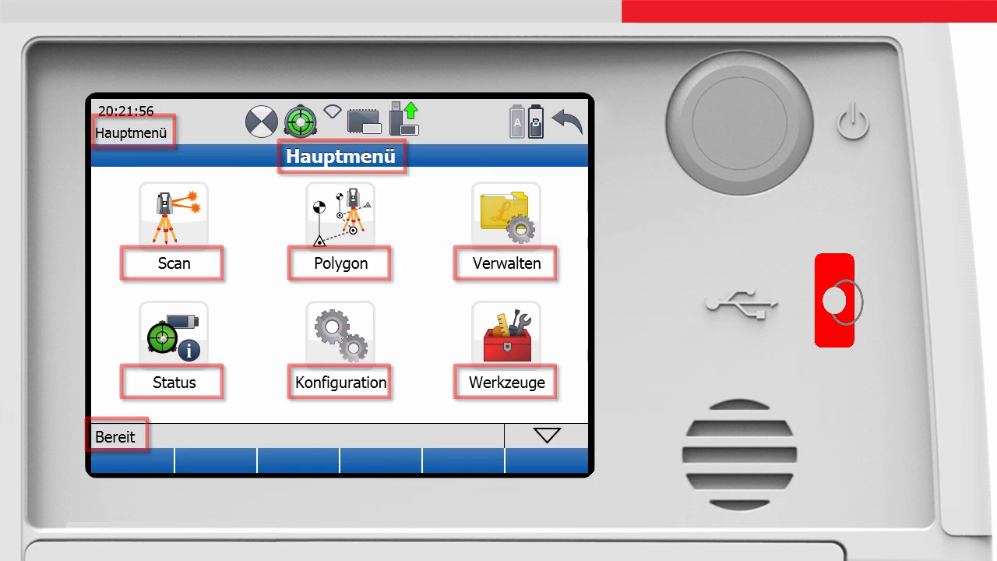
pyautogui.click(340, 335)
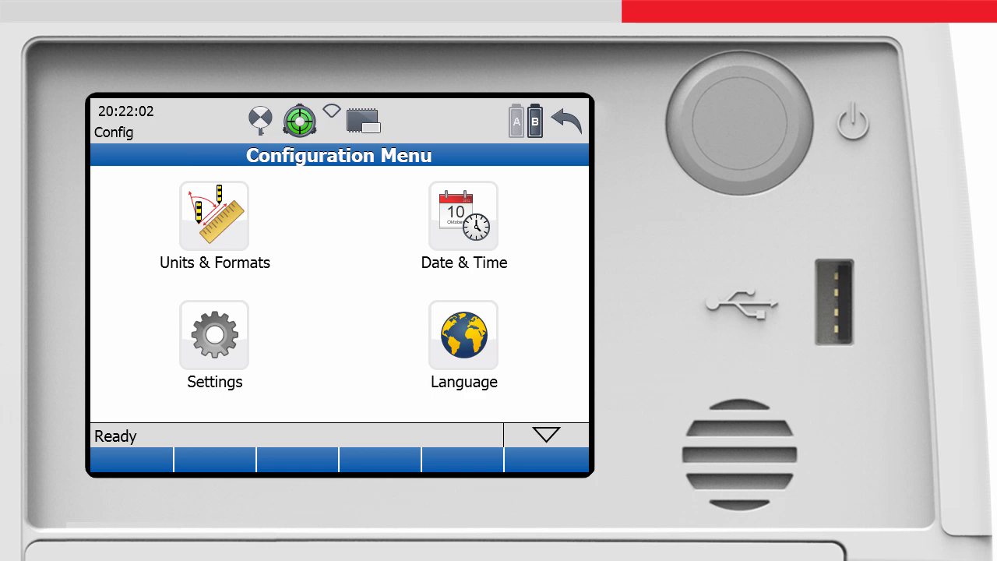